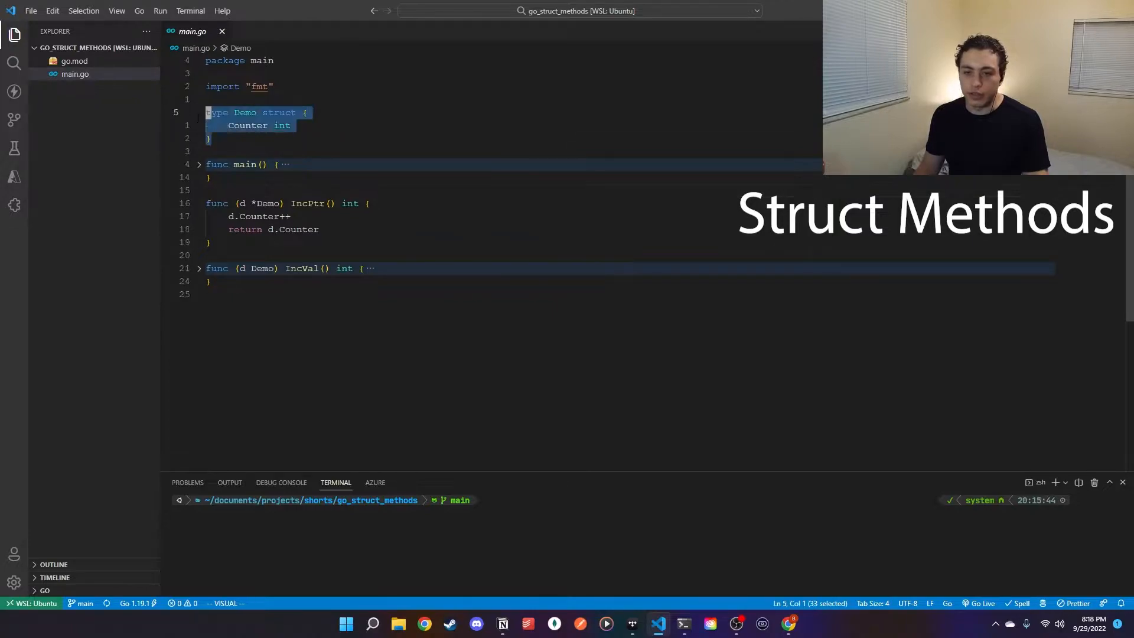
Unfold main() to show the zero-valued Demo and Counter prints around IncPtr and IncVal
{"action": "key", "text": "Escape"}
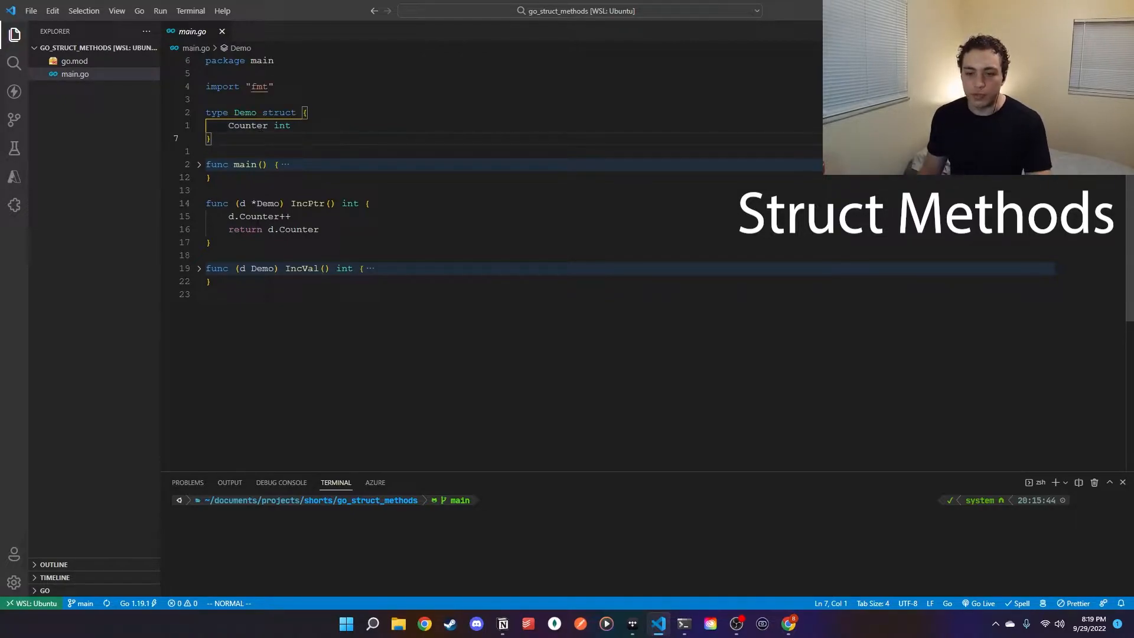
{"action": "left_click", "coordinate": [199, 164]}
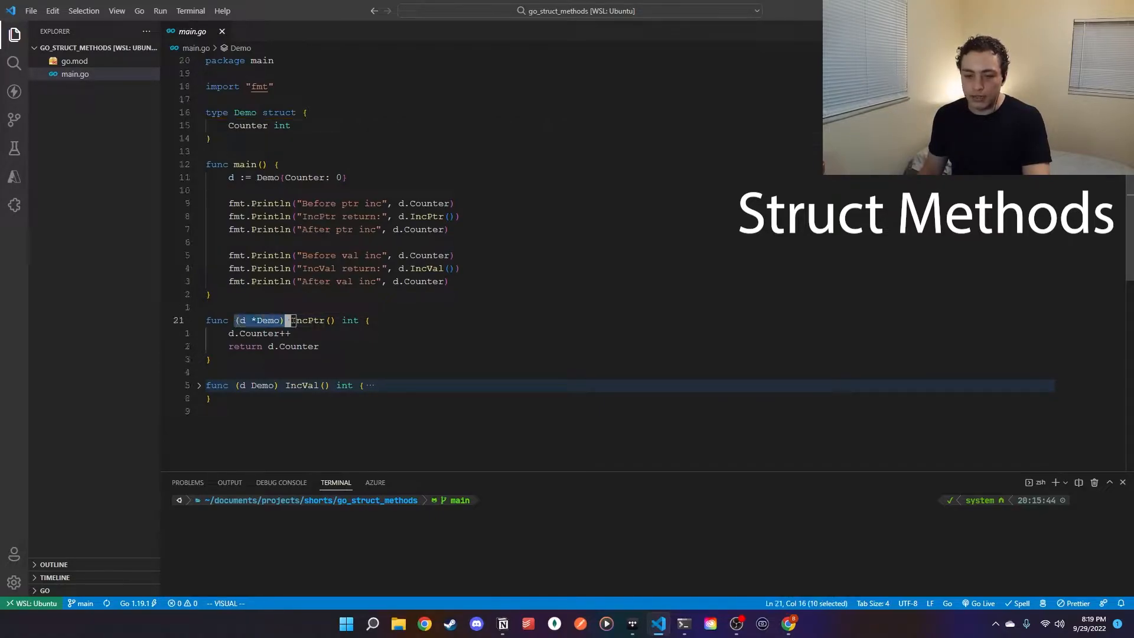
{"action": "key", "text": "Escape"}
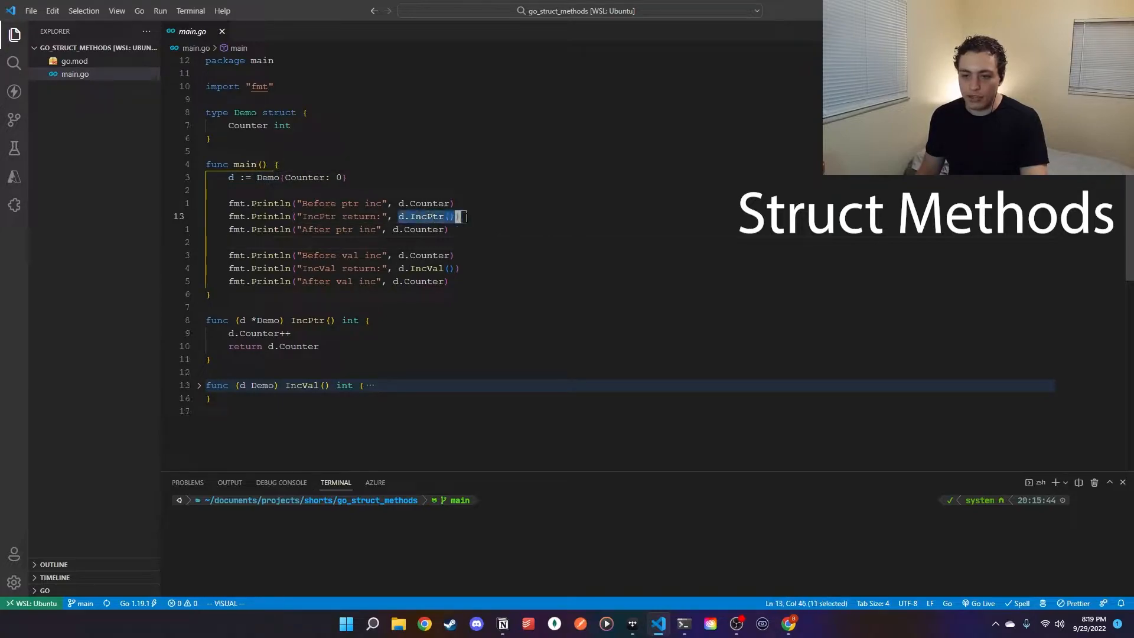
Unfold the IncVal value-receiver method to show it incrementing and returning Counter
{"action": "left_click", "coordinate": [199, 384]}
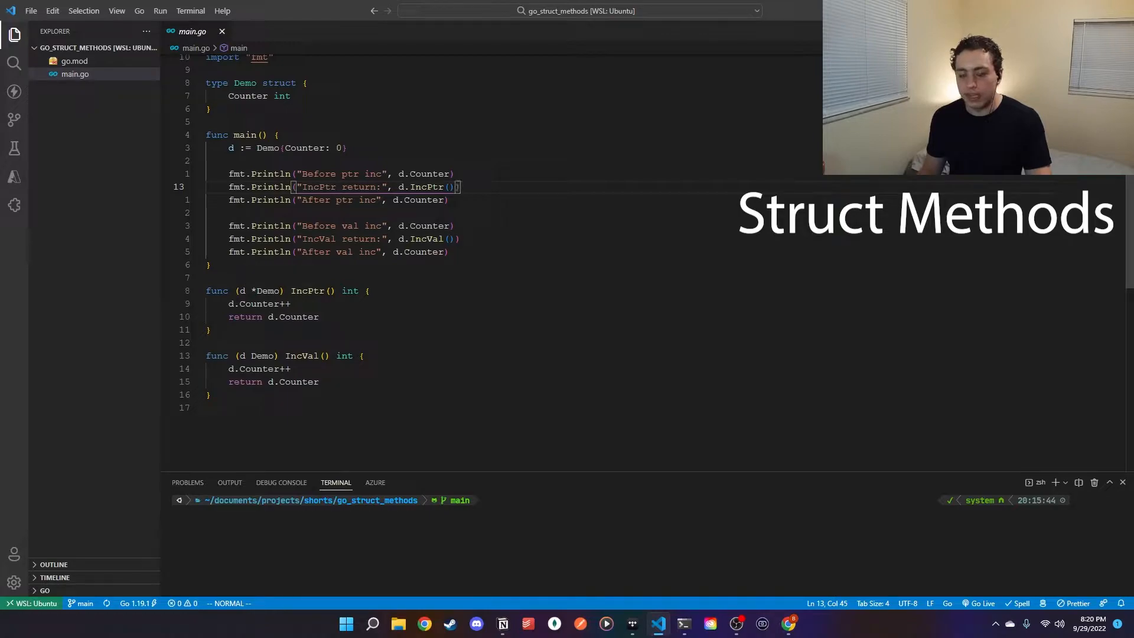
{"action": "mouse_move", "coordinate": [245, 303]}
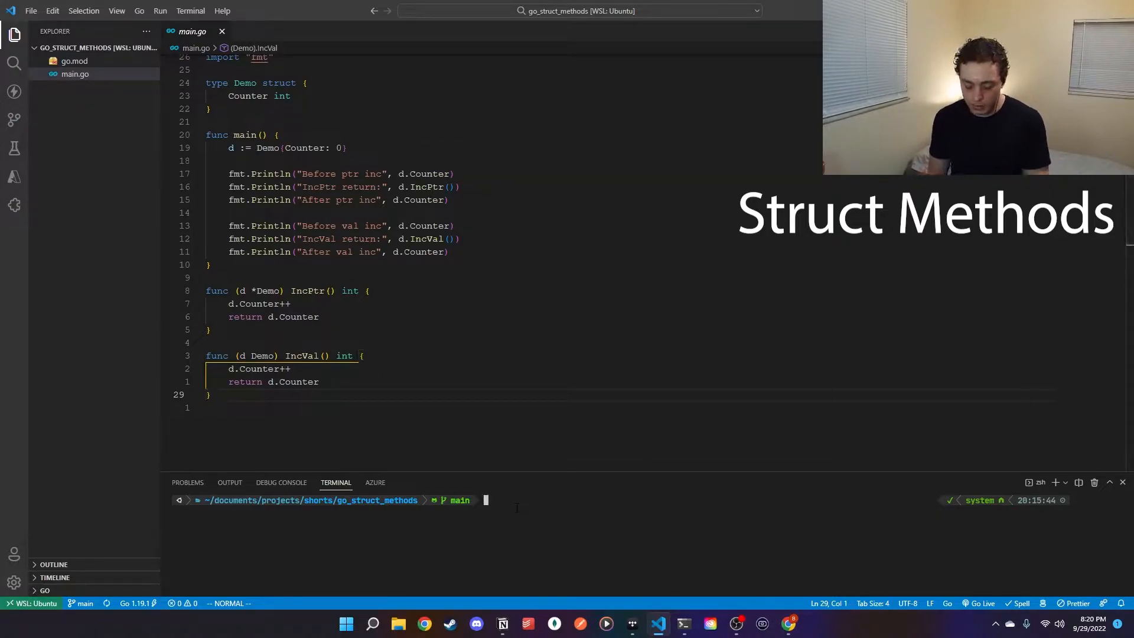
Run go run main.go, showing Counter 1 while IncVal returns 2
{"action": "type", "text": "go run main"}
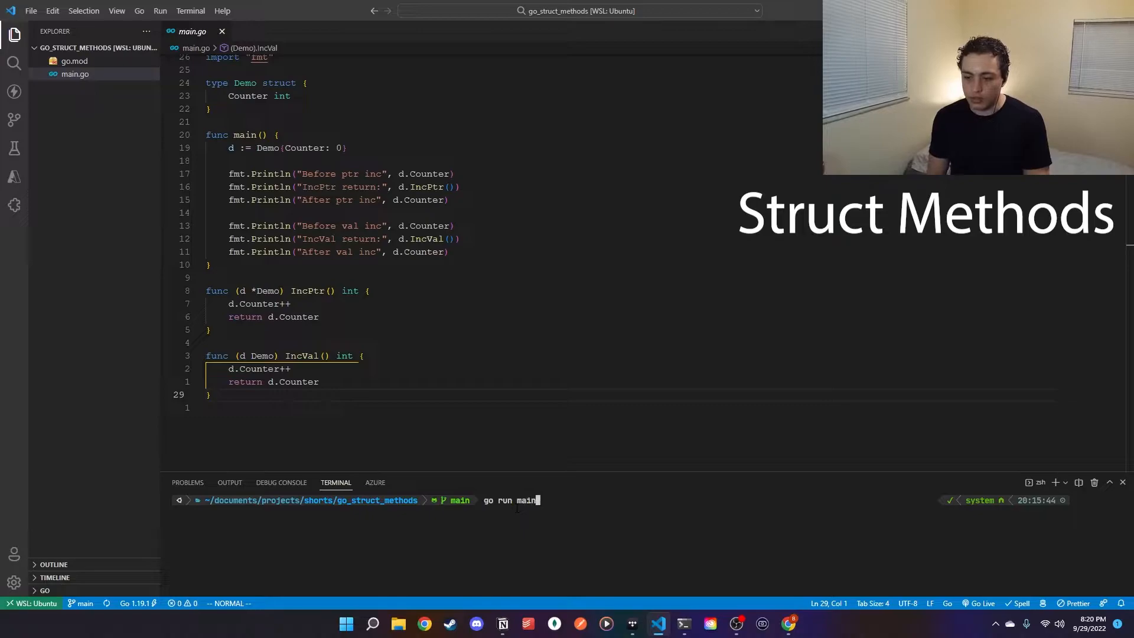
{"action": "key", "text": "Return"}
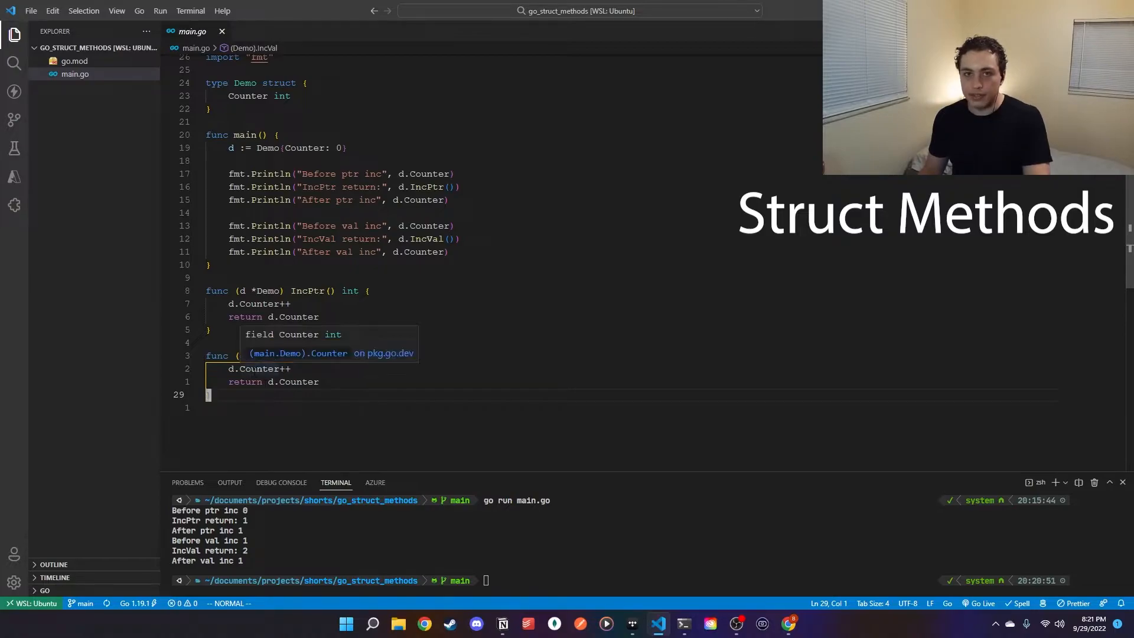
Add fmt.Println(d.Counter) on a new line inside IncVal
{"action": "key", "text": "Return"}
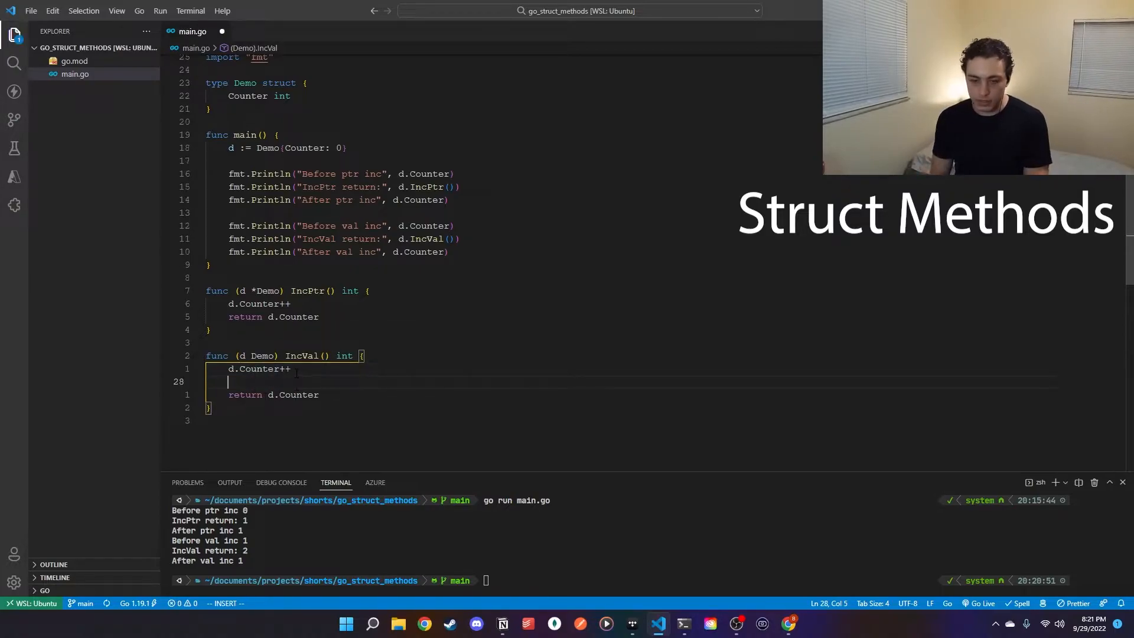
{"action": "type", "text": "fmt.Println("}
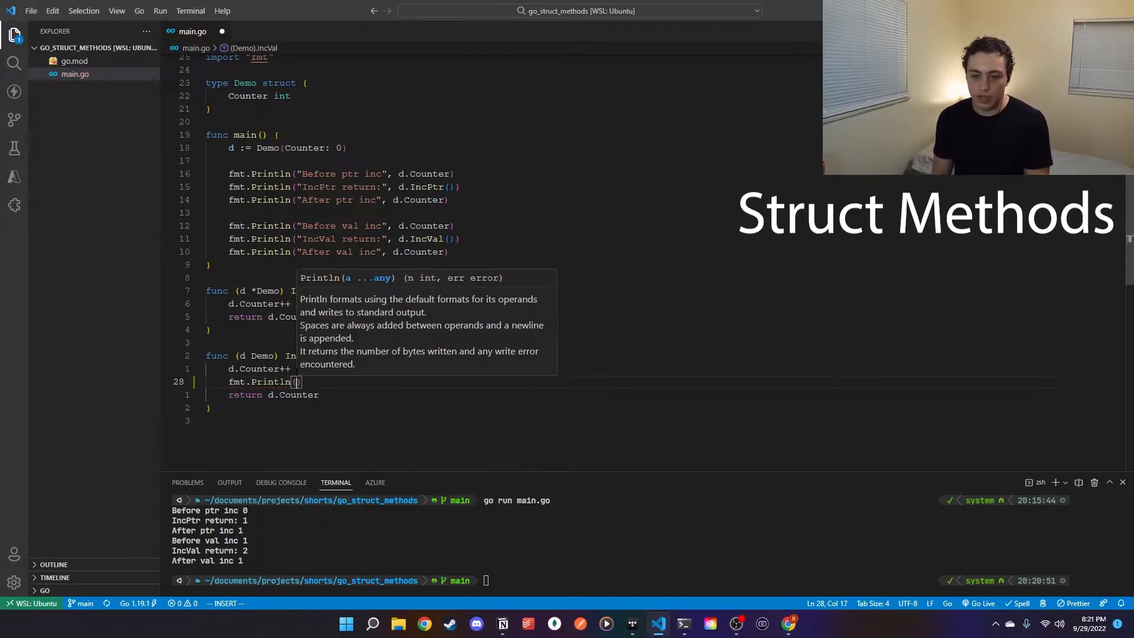
{"action": "type", "text": "d.c"}
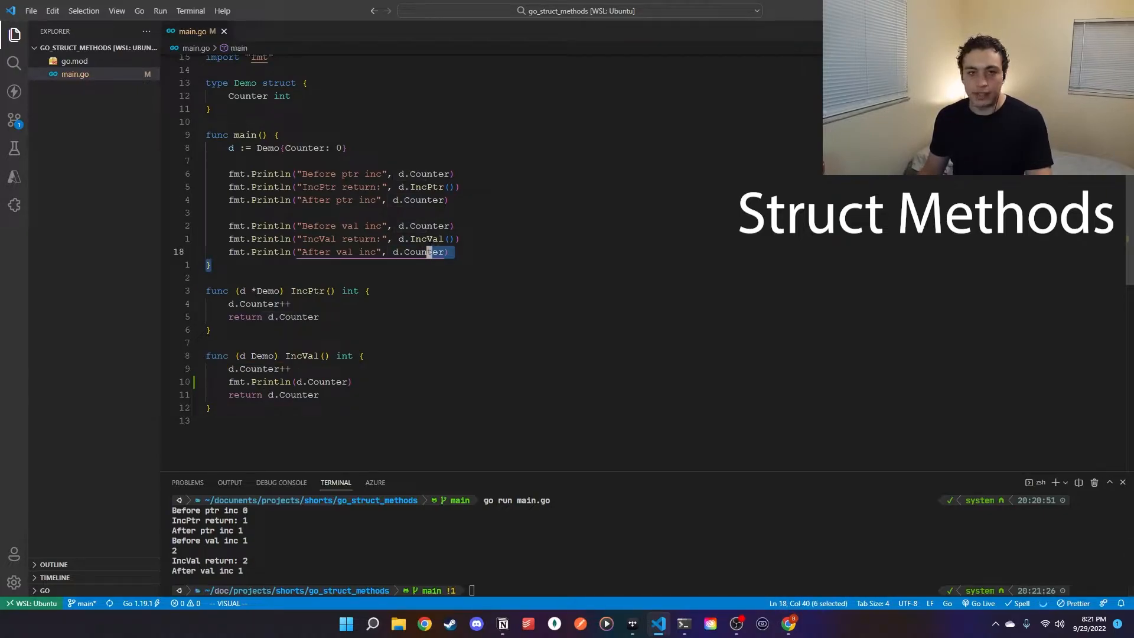
{"action": "key", "text": "Escape"}
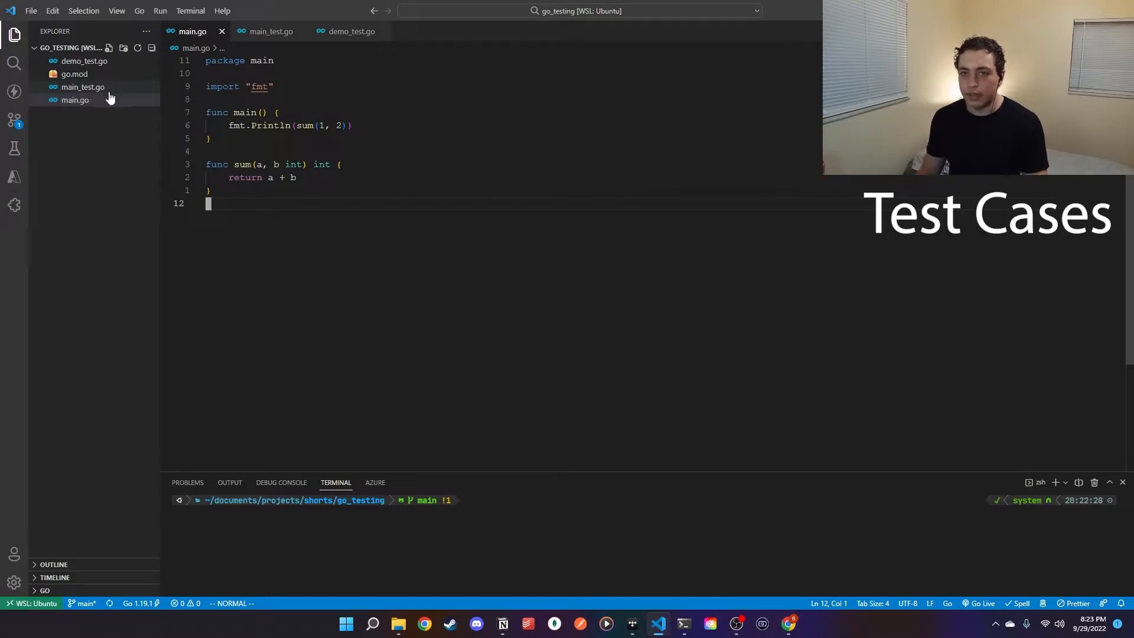
{"action": "mouse_move", "coordinate": [75, 87]}
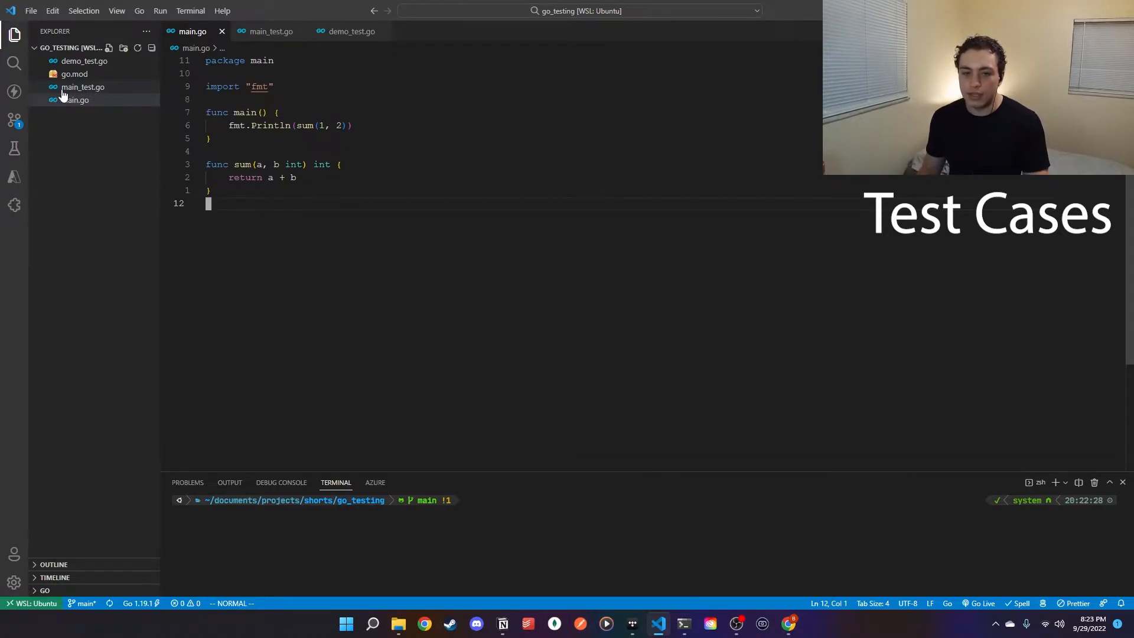
{"action": "mouse_move", "coordinate": [83, 87]}
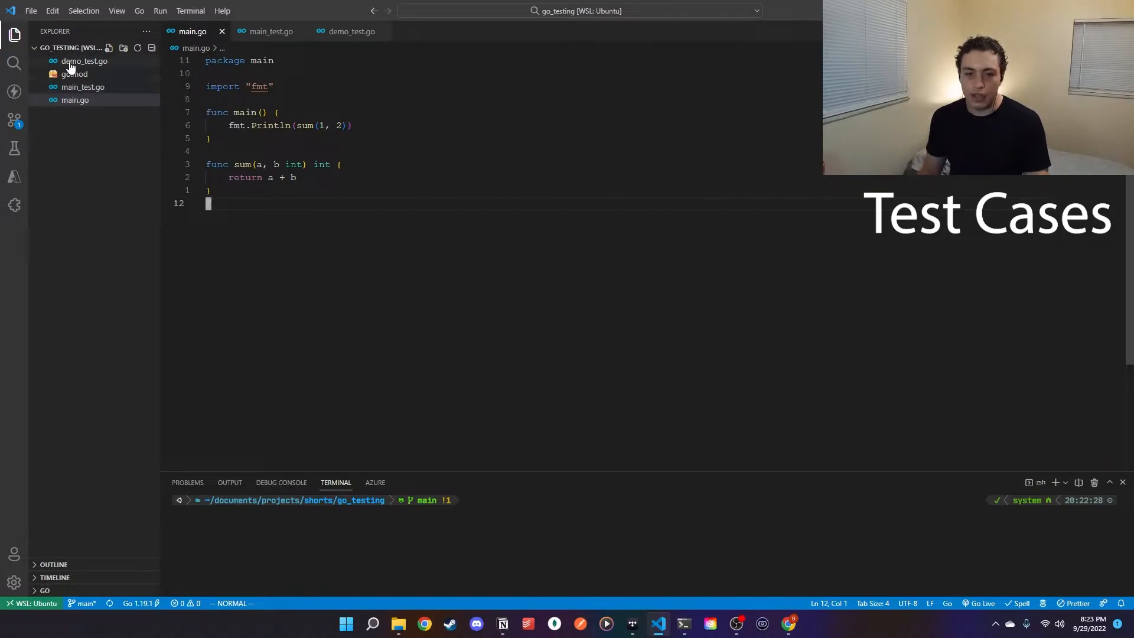
{"action": "mouse_move", "coordinate": [98, 74]}
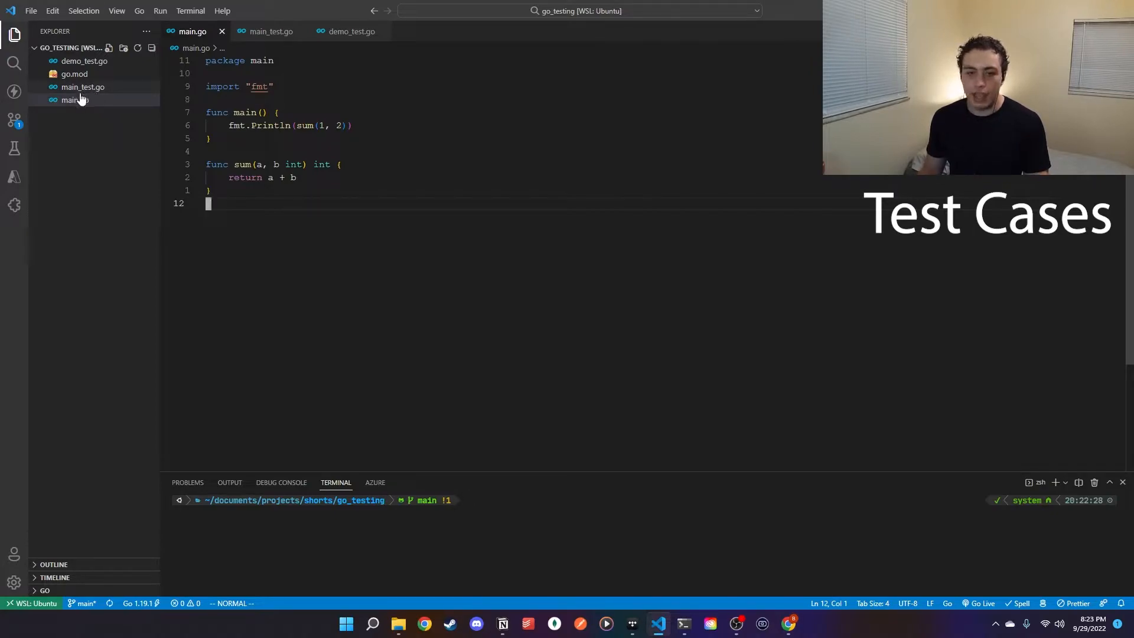
{"action": "mouse_move", "coordinate": [82, 87]}
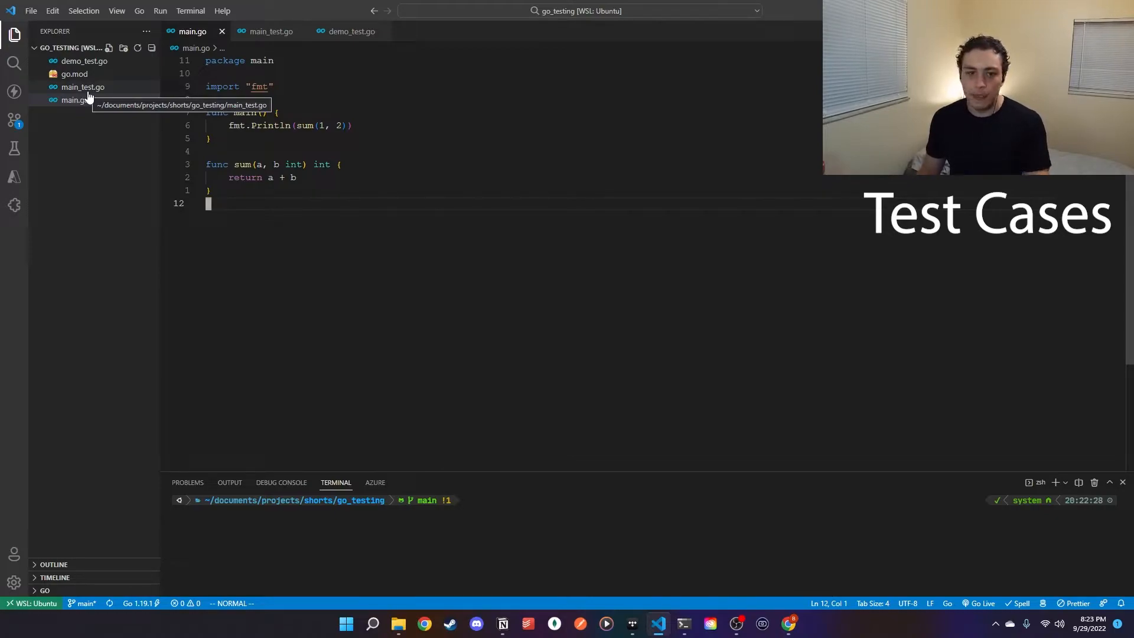
Open main_test.go from the Explorer to view its four passing sum tests
{"action": "left_click", "coordinate": [82, 87]}
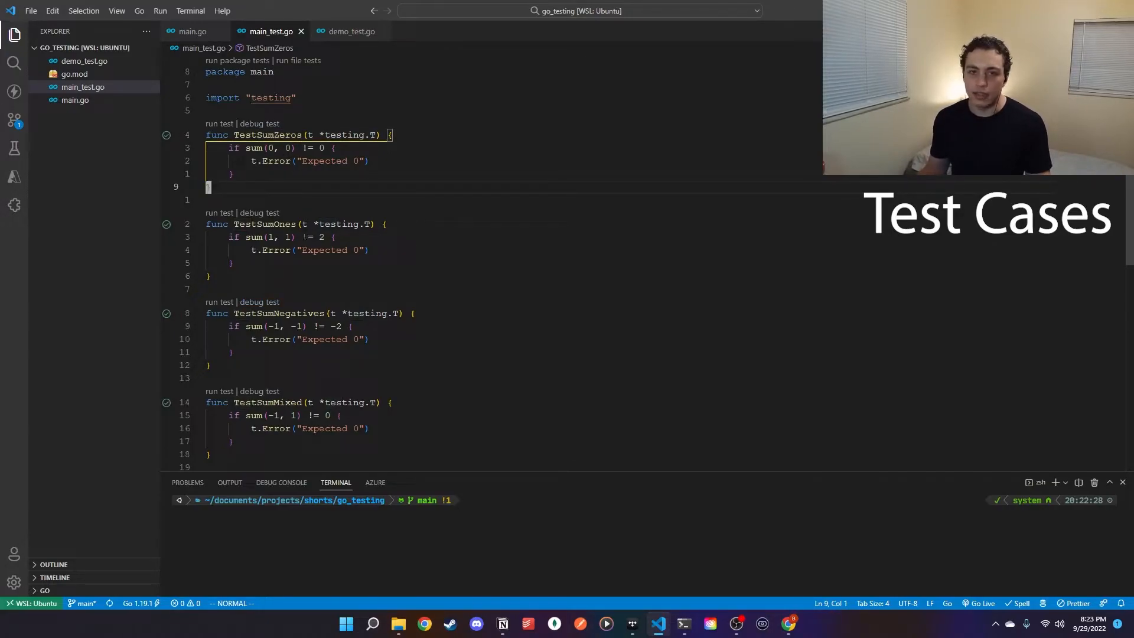
{"action": "mouse_move", "coordinate": [269, 134]}
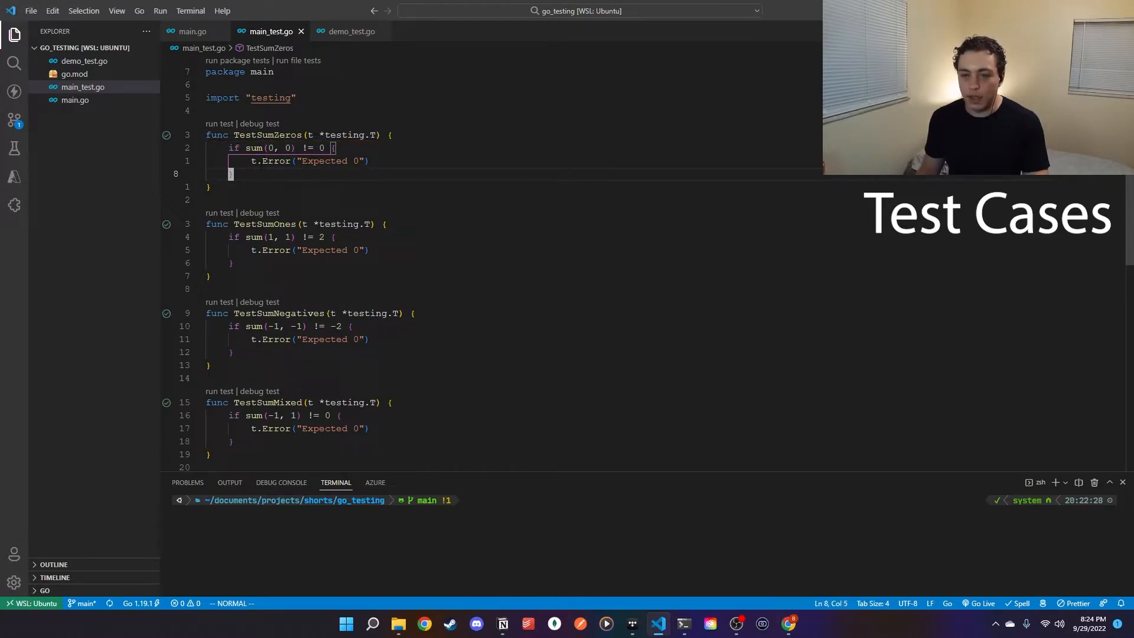
{"action": "key", "text": "v"}
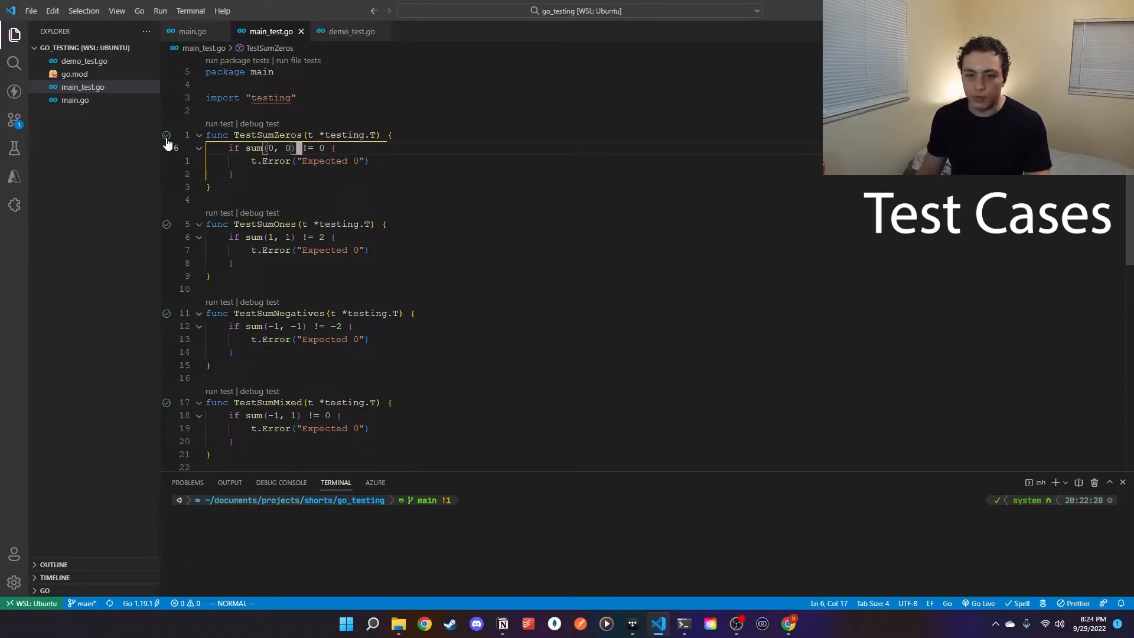
Run TestSumZeros, then run go test in the terminal and see the tests pass
{"action": "left_click", "coordinate": [165, 136]}
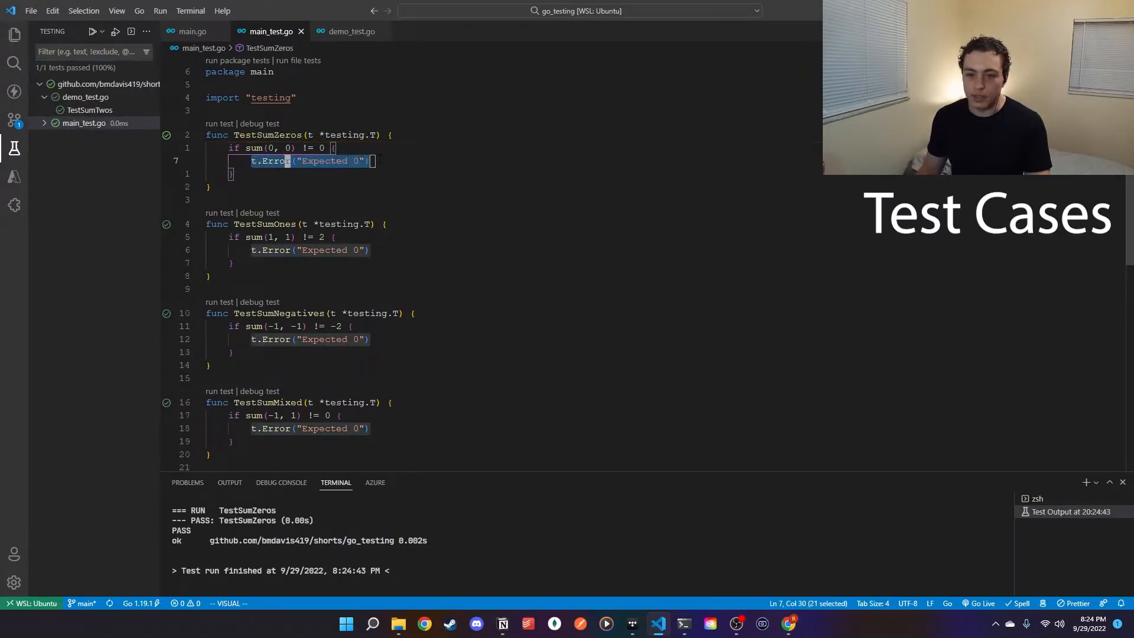
{"action": "key", "text": "Escape"}
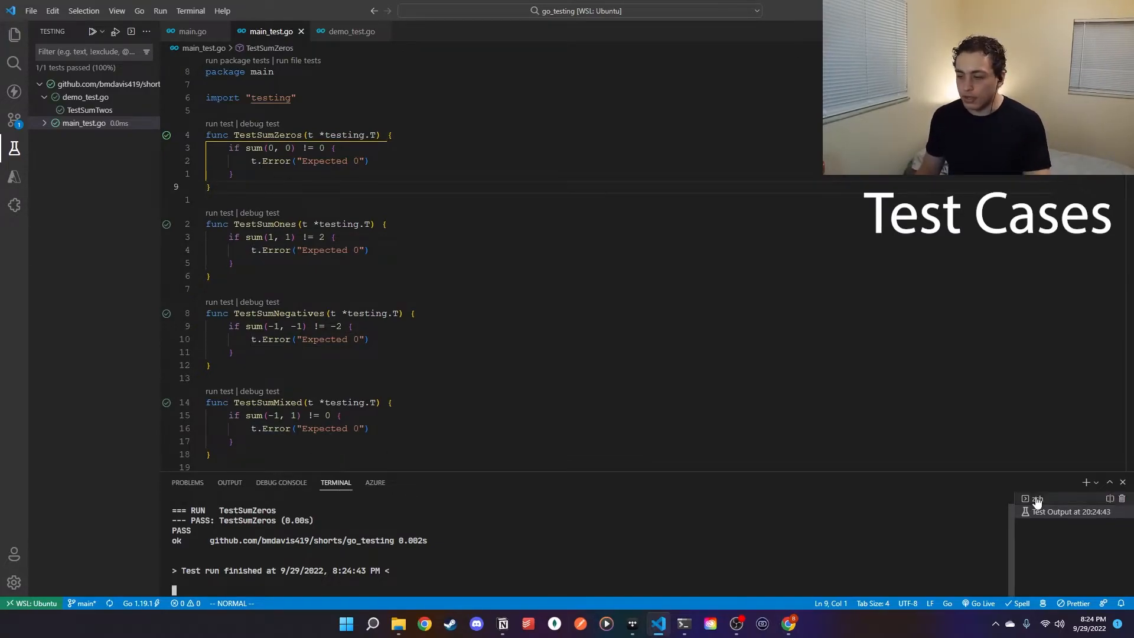
{"action": "left_click", "coordinate": [1037, 498]}
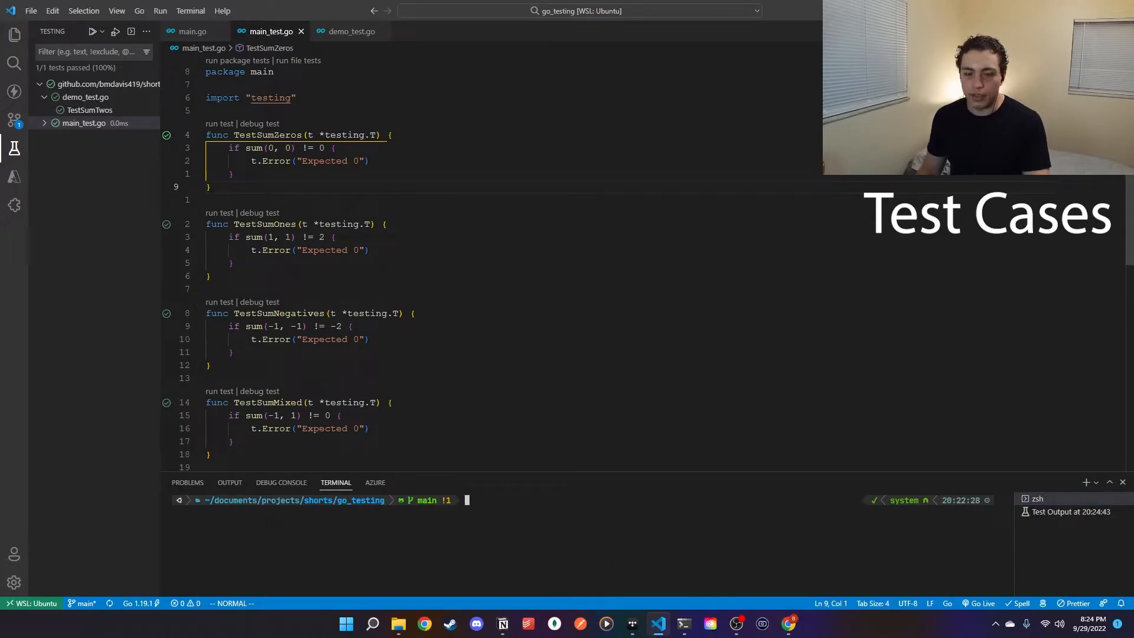
{"action": "mouse_move", "coordinate": [164, 205]}
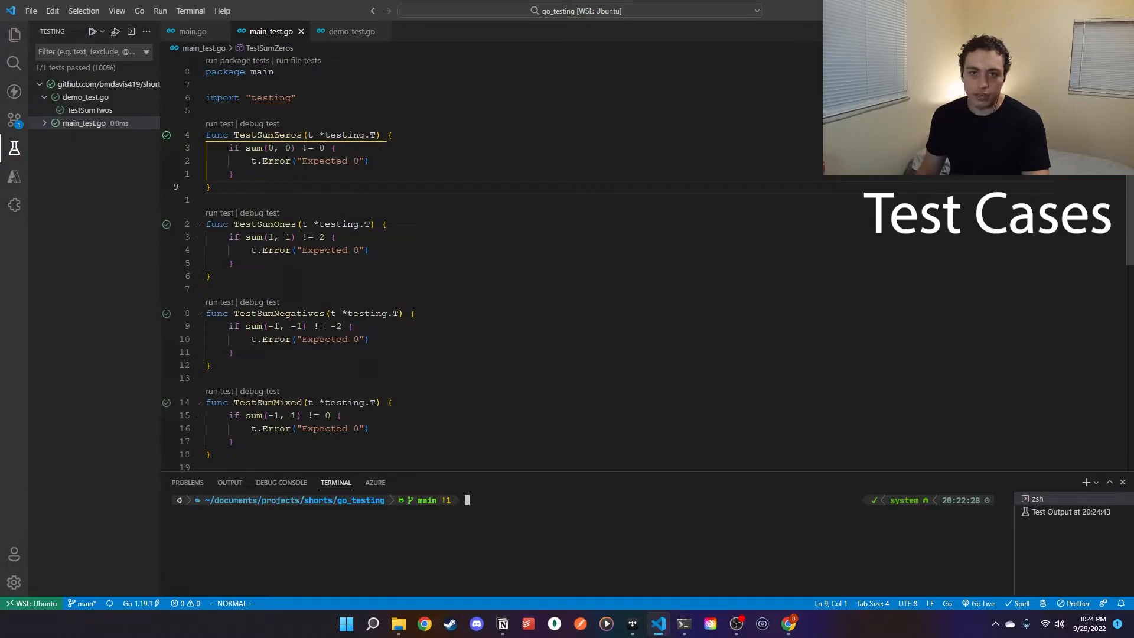
{"action": "type", "text": "go"}
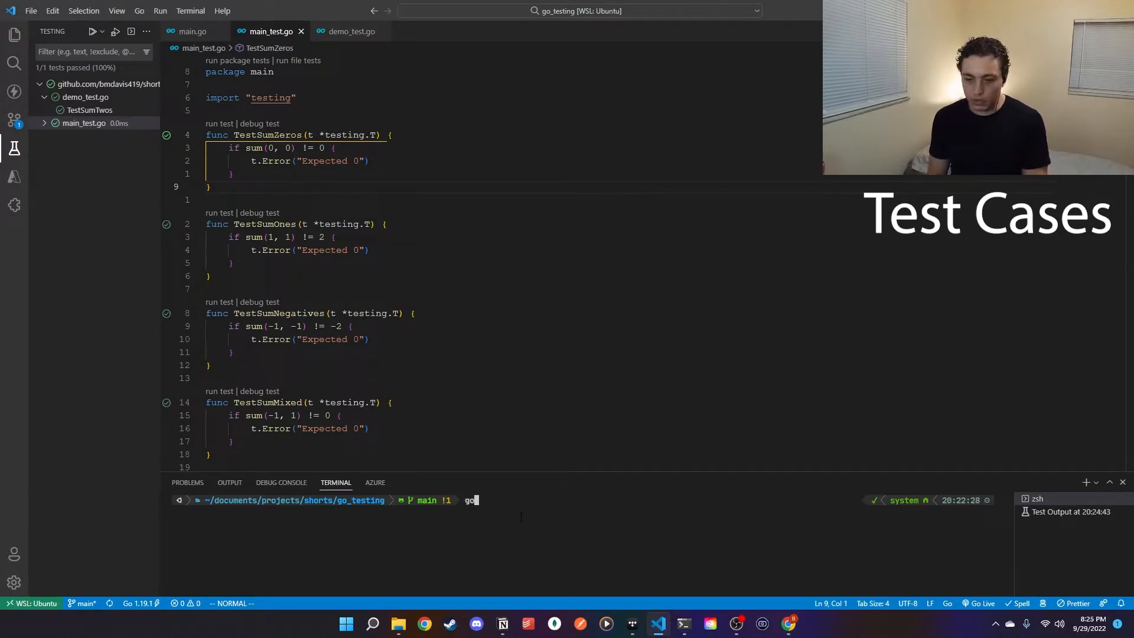
{"action": "key", "text": "Return"}
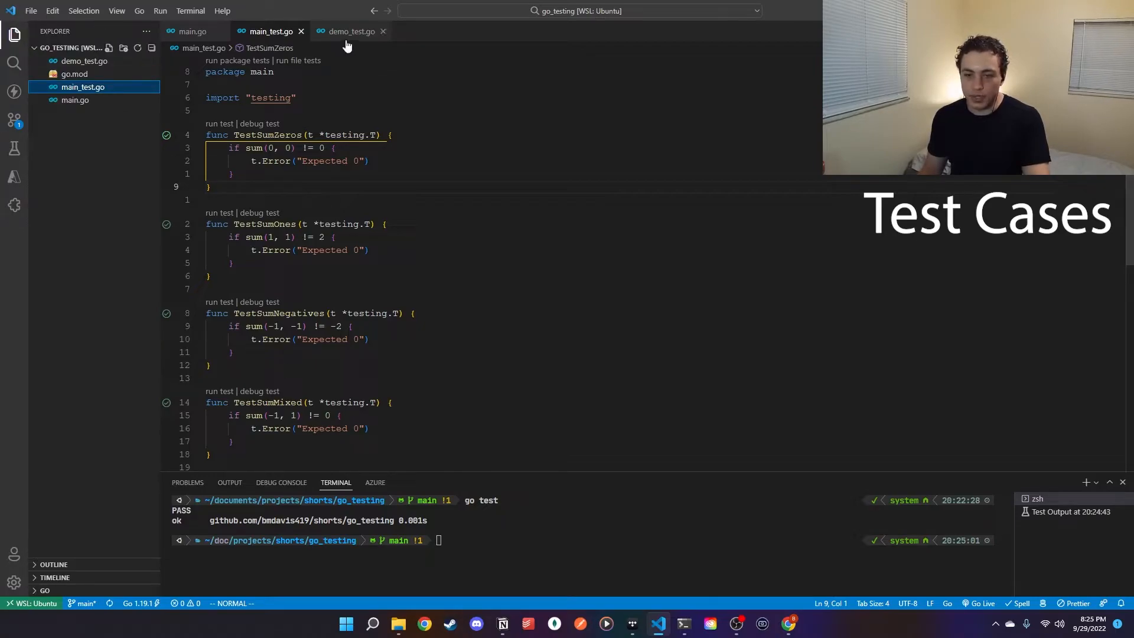
{"action": "left_click", "coordinate": [350, 32]}
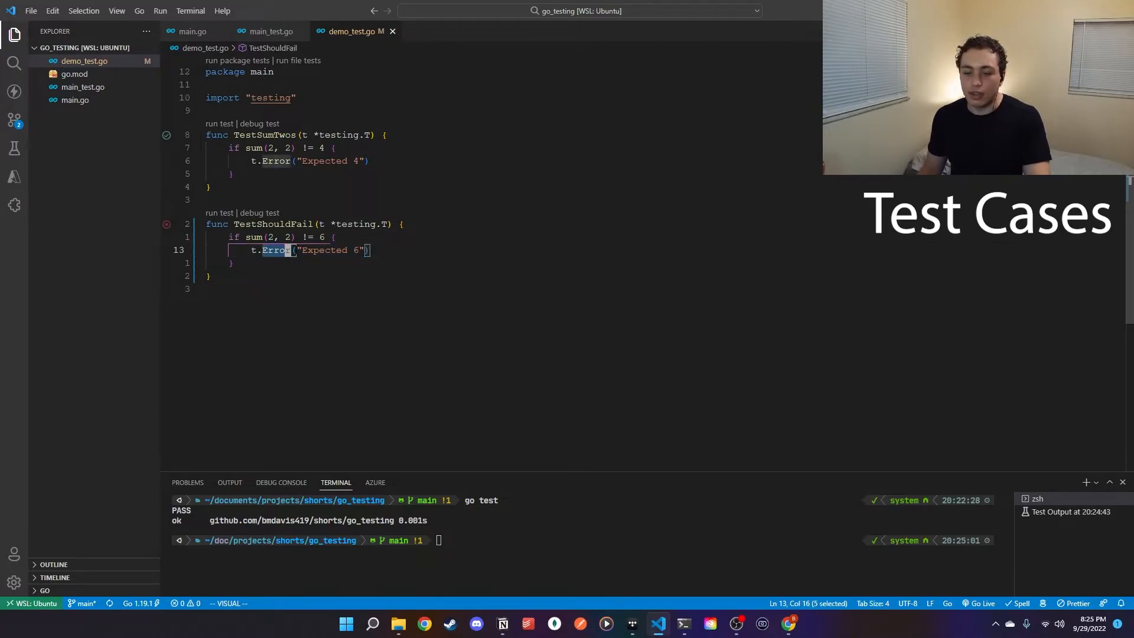
Rerun go test so TestShouldFail fails, expecting sum(2, 2) to equal 6
{"action": "key", "text": "Escape"}
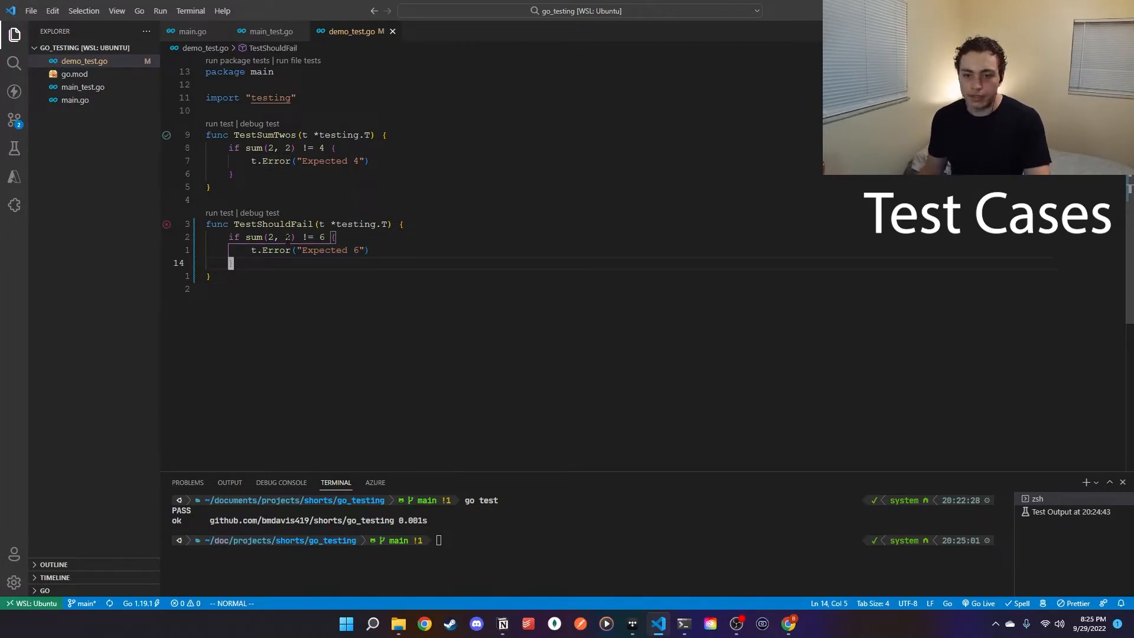
{"action": "type", "text": "go te"}
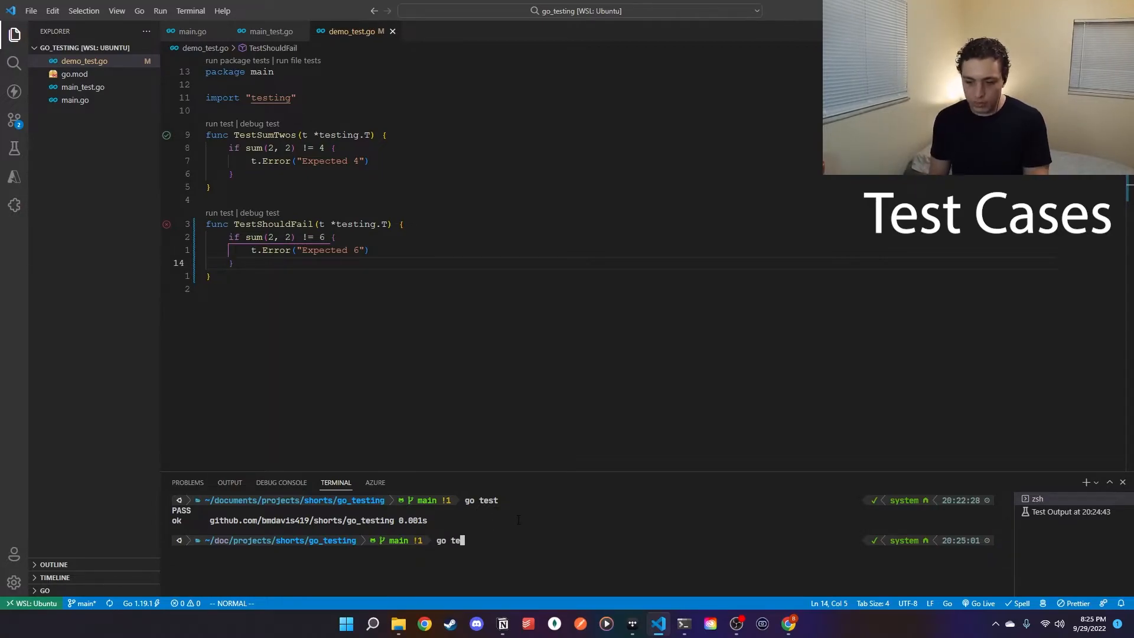
{"action": "key", "text": "Return"}
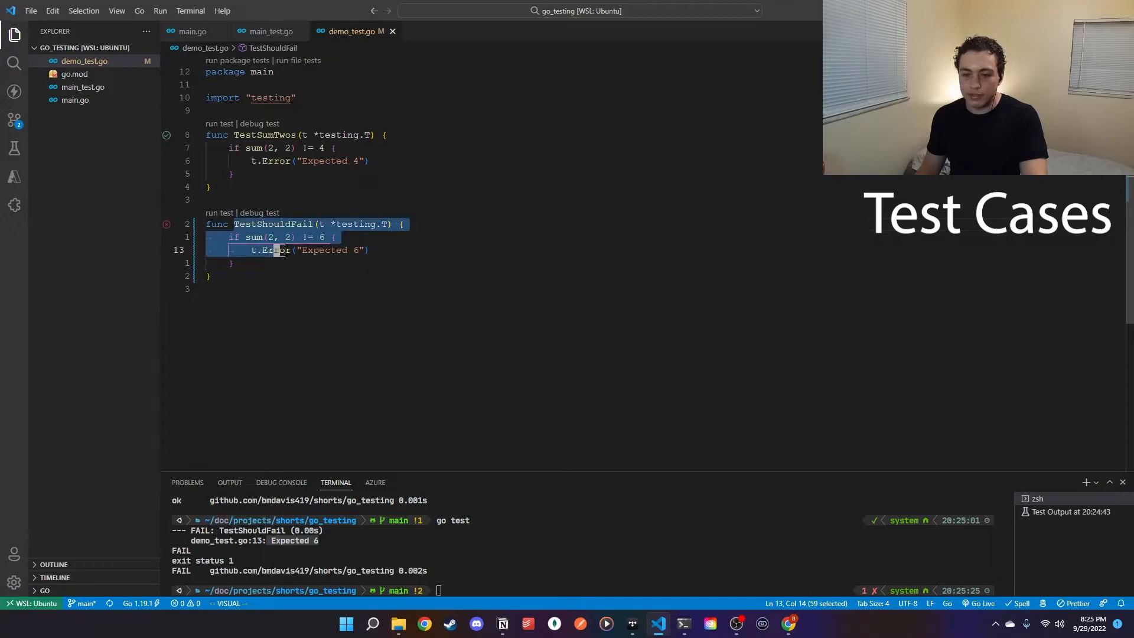
{"action": "key", "text": "Escape"}
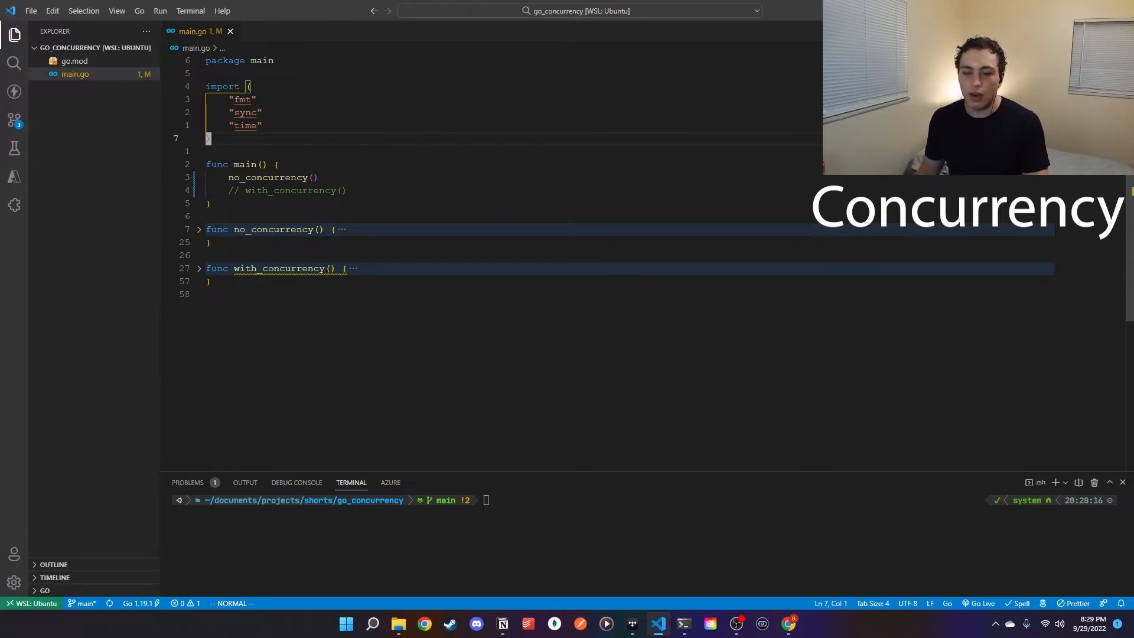
Unfold no_concurrency to show two five-iteration 300 ms sleep loops and elapsed-time print
{"action": "left_click", "coordinate": [199, 229]}
{"action": "type", "text": "g"}
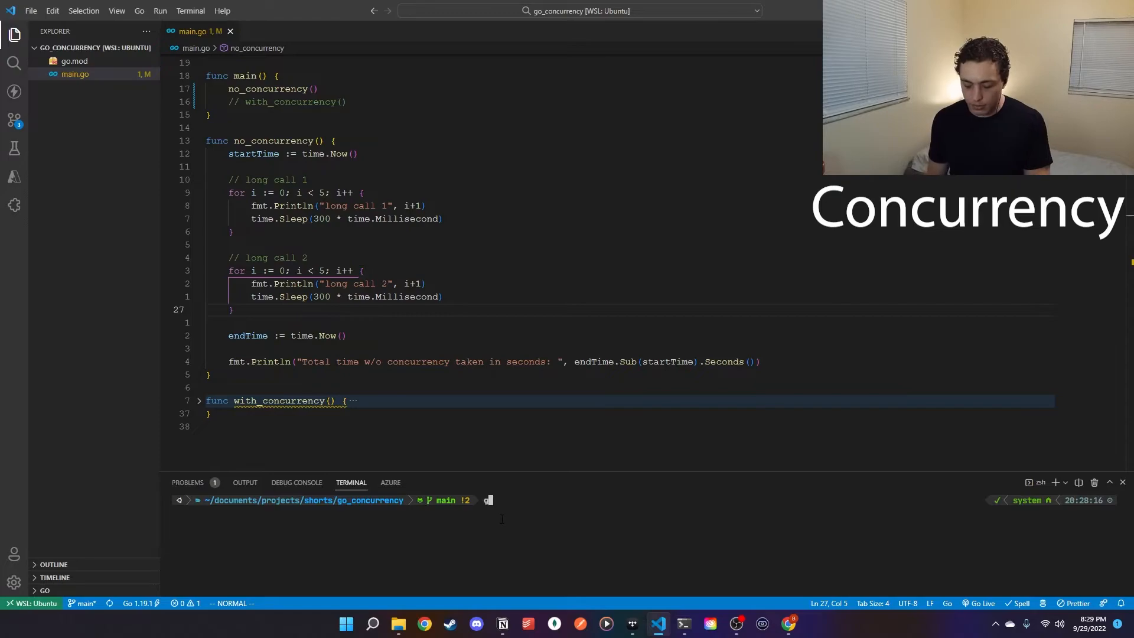
Run the non-concurrent program and highlight its roughly 3-second total run time
{"action": "key", "text": "Return"}
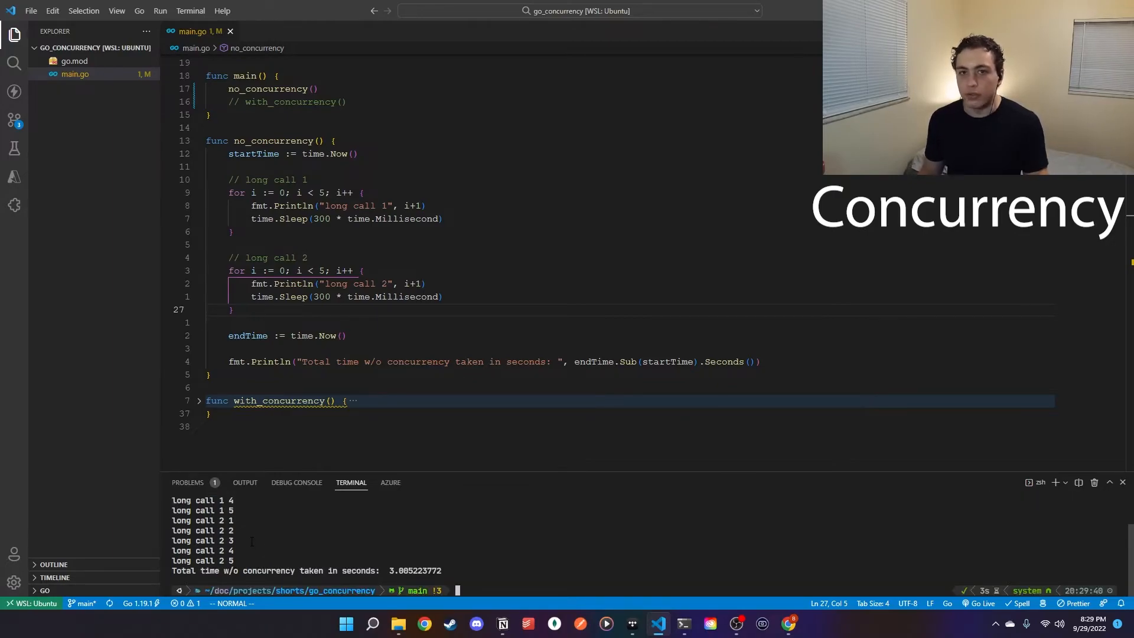
{"action": "double_click", "coordinate": [417, 570]}
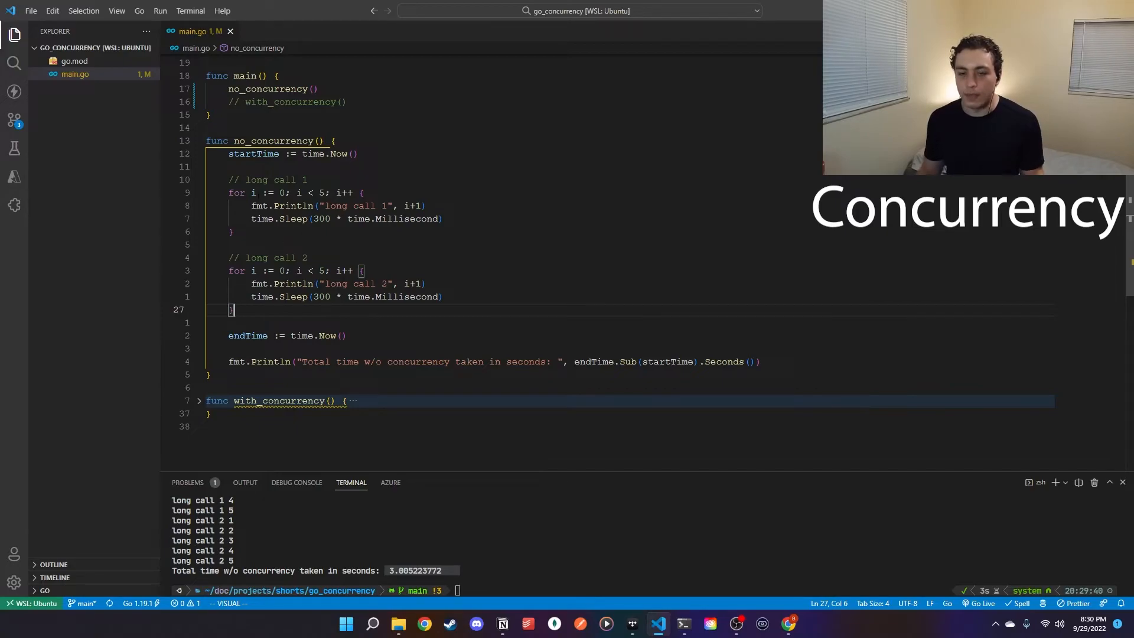
{"action": "left_click", "coordinate": [199, 141]}
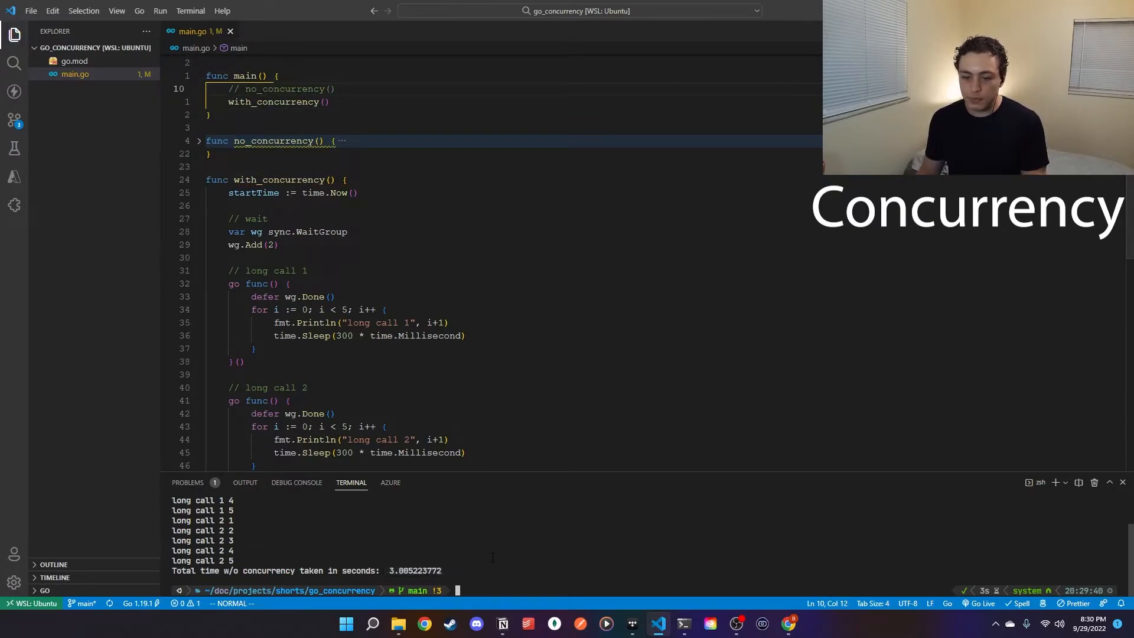
Run the with_concurrency version via go run main.go, finishing in about 1.58 seconds
{"action": "scroll", "scroll_direction": "down", "scroll_amount": 3}
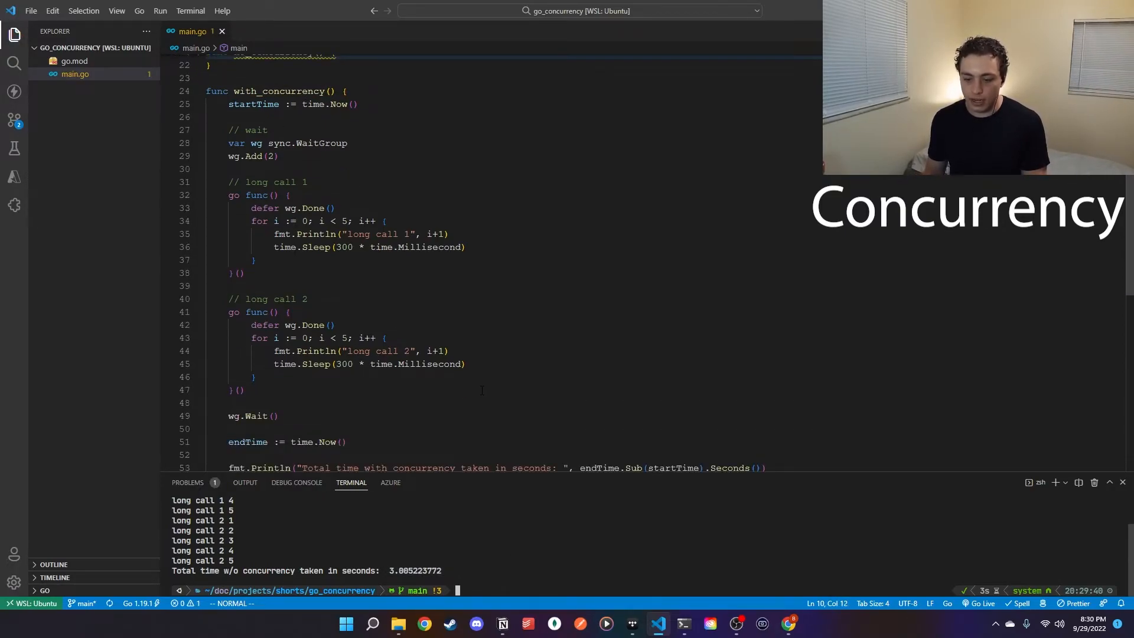
{"action": "type", "text": "go run main.g"}
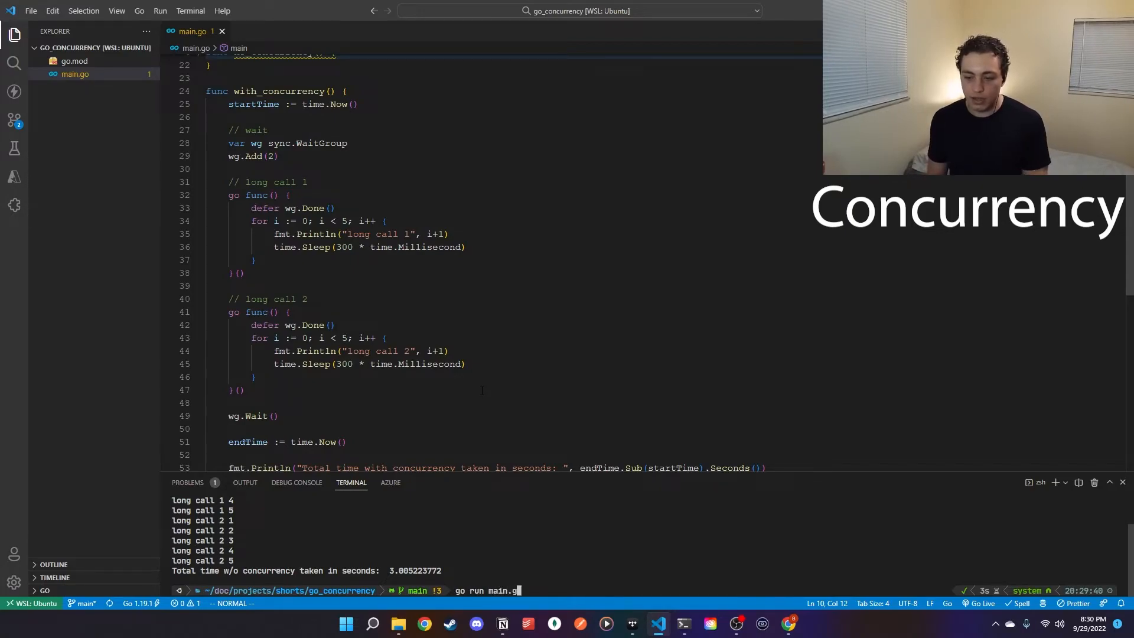
{"action": "key", "text": "Return"}
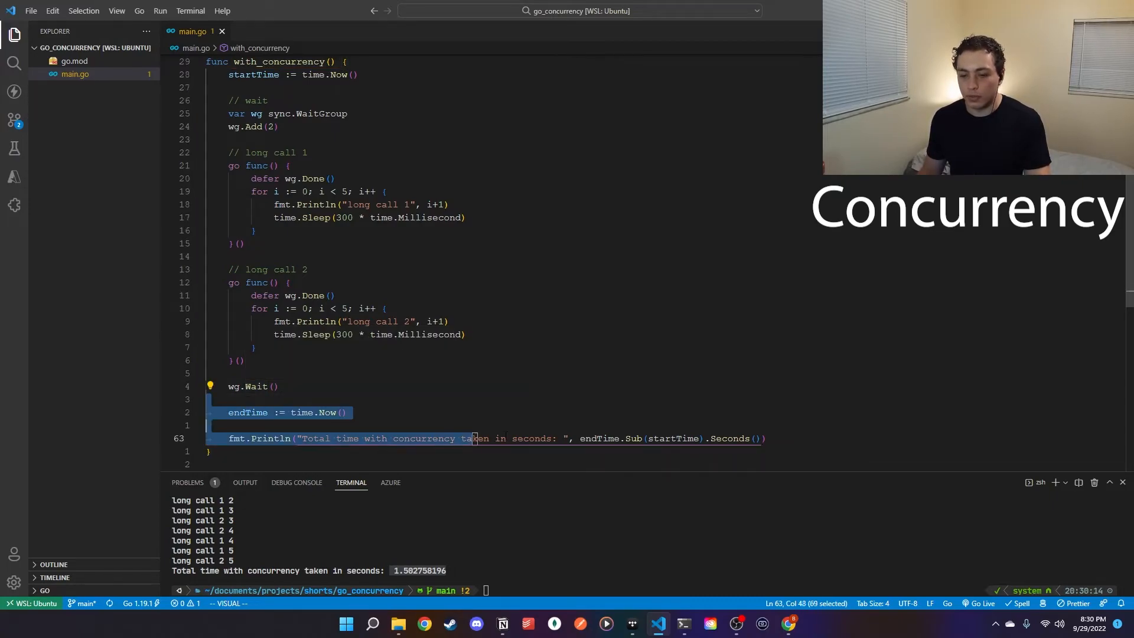
{"action": "key", "text": "Escape"}
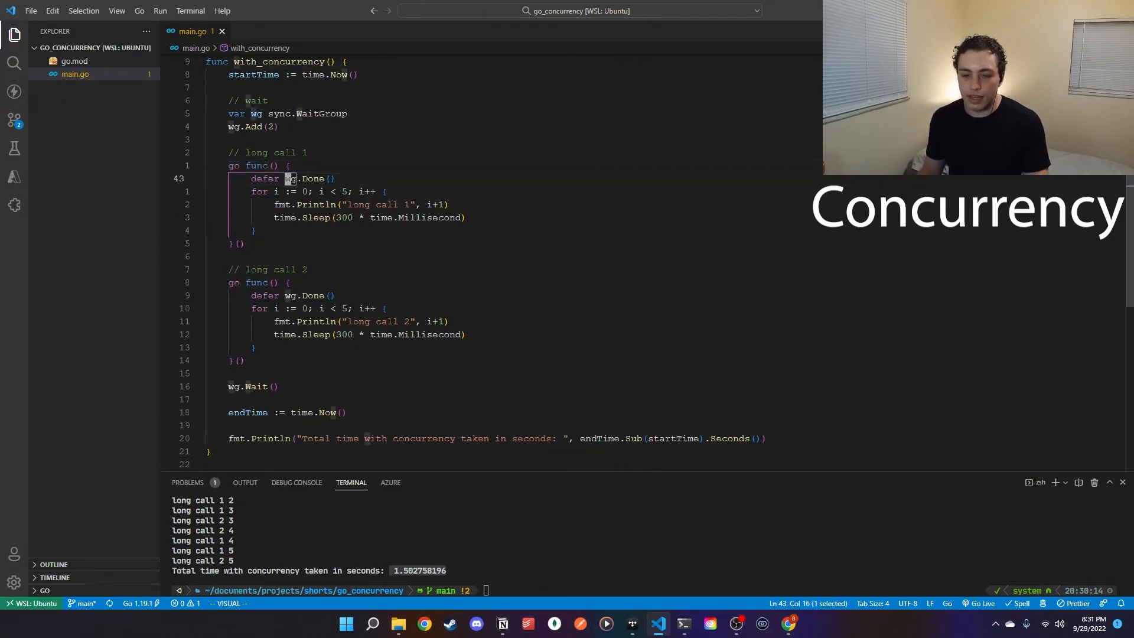
{"action": "key", "text": "Escape"}
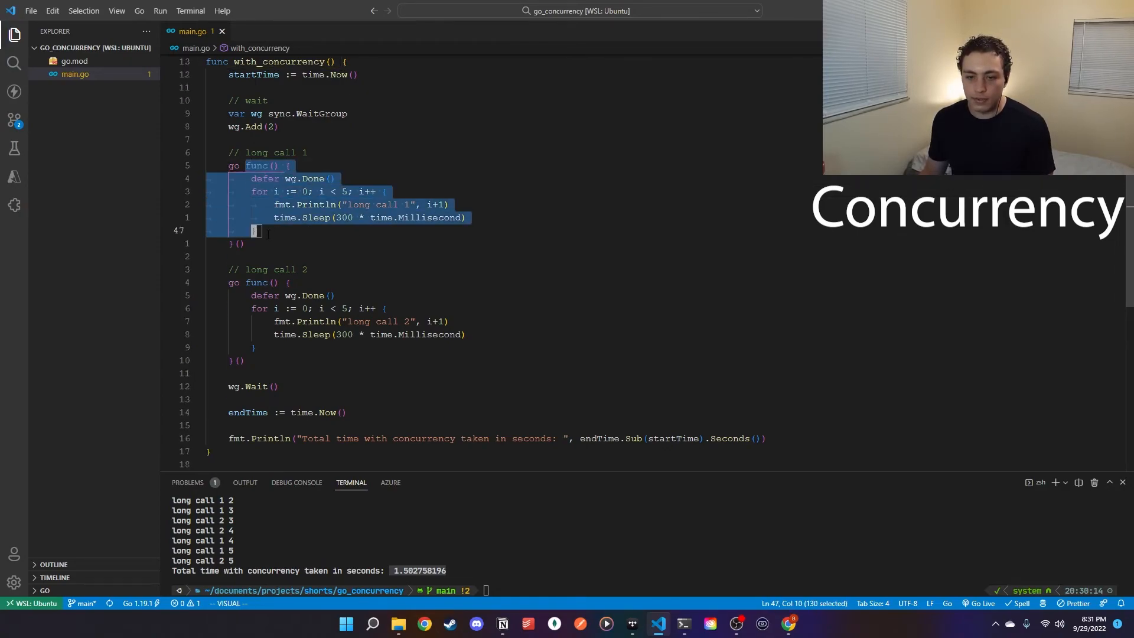
{"action": "key", "text": "Escape"}
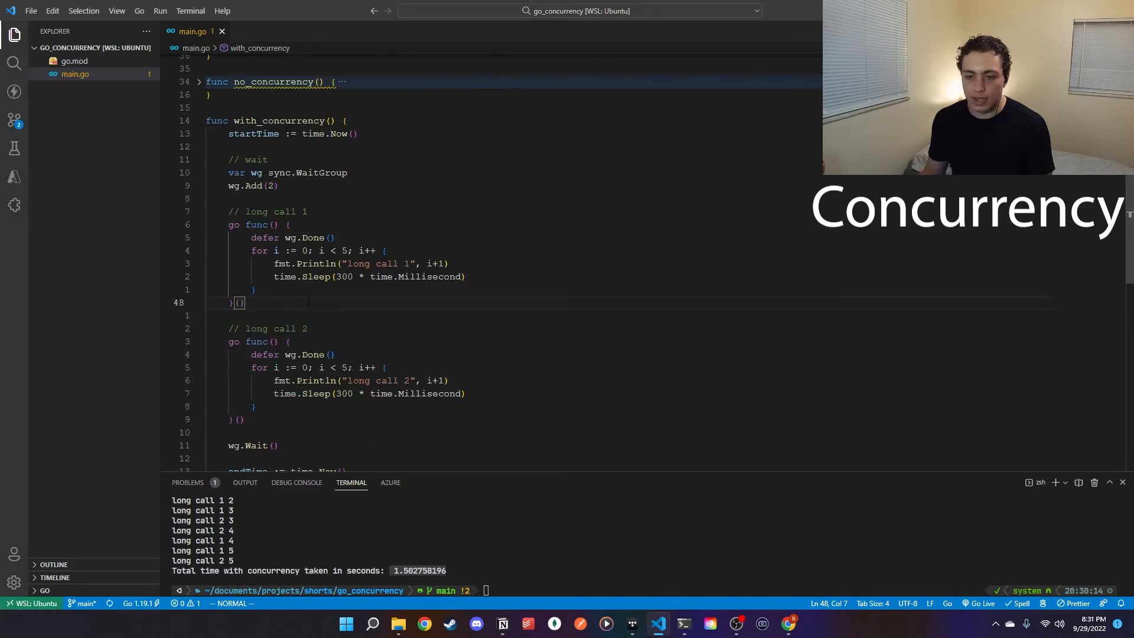
{"action": "scroll", "scroll_direction": "down", "scroll_amount": 3}
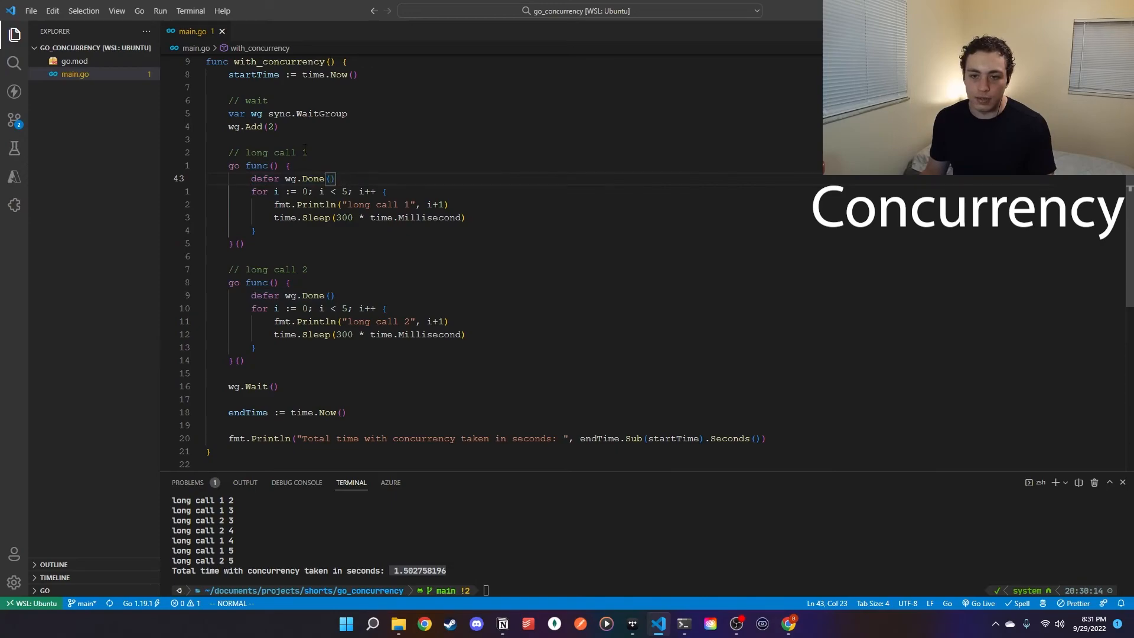
{"action": "scroll", "scroll_direction": "up", "scroll_amount": 3}
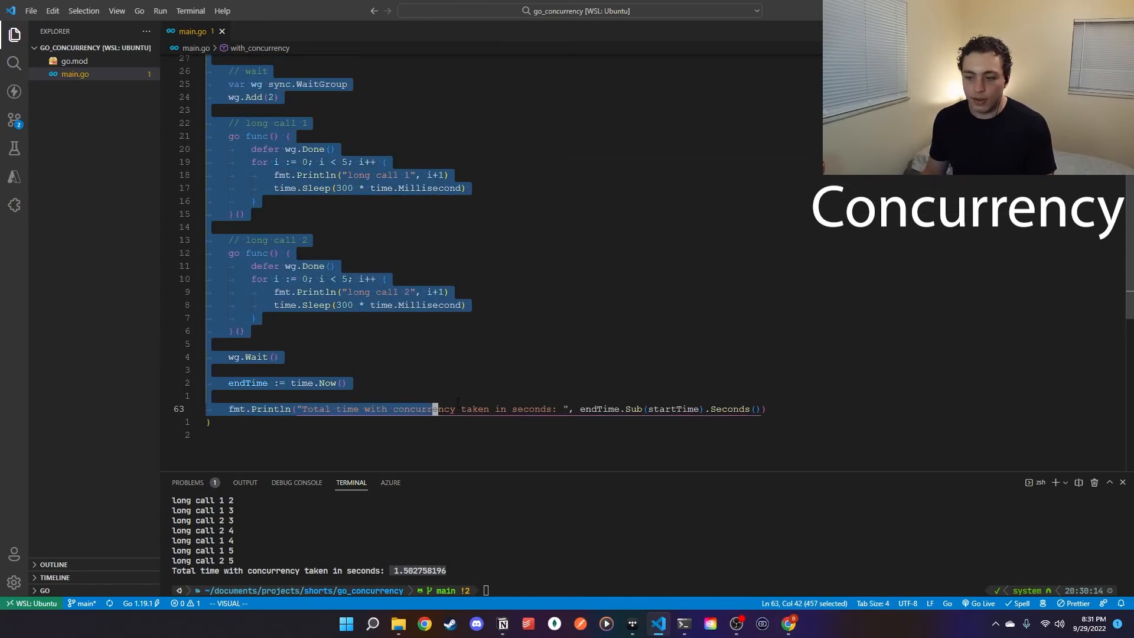
{"action": "key", "text": "Escape"}
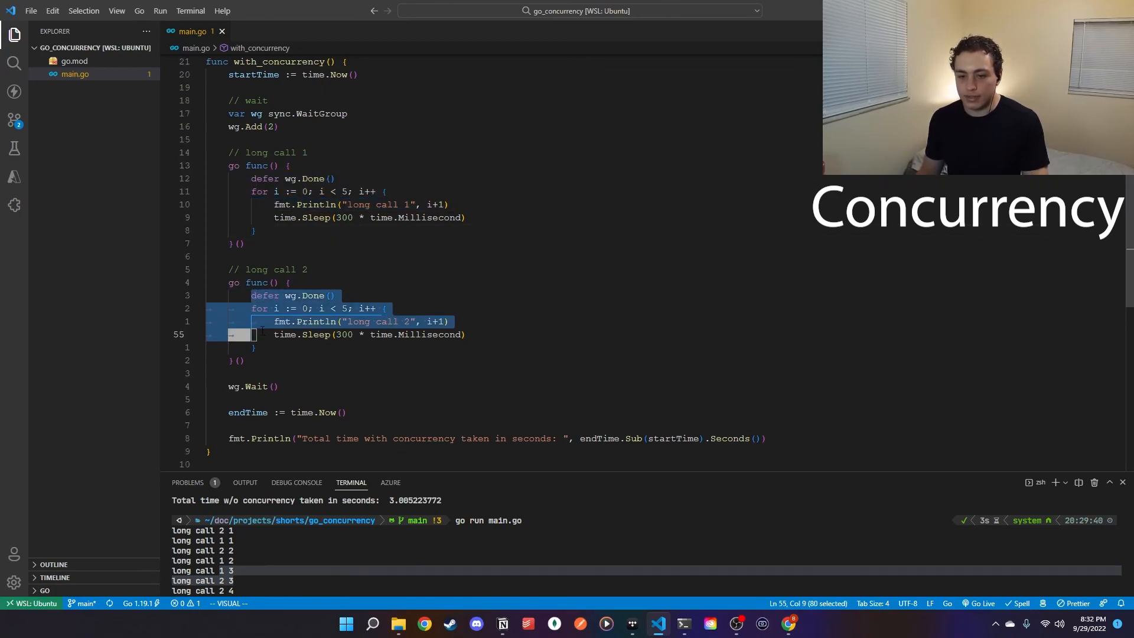
{"action": "key", "text": "Escape"}
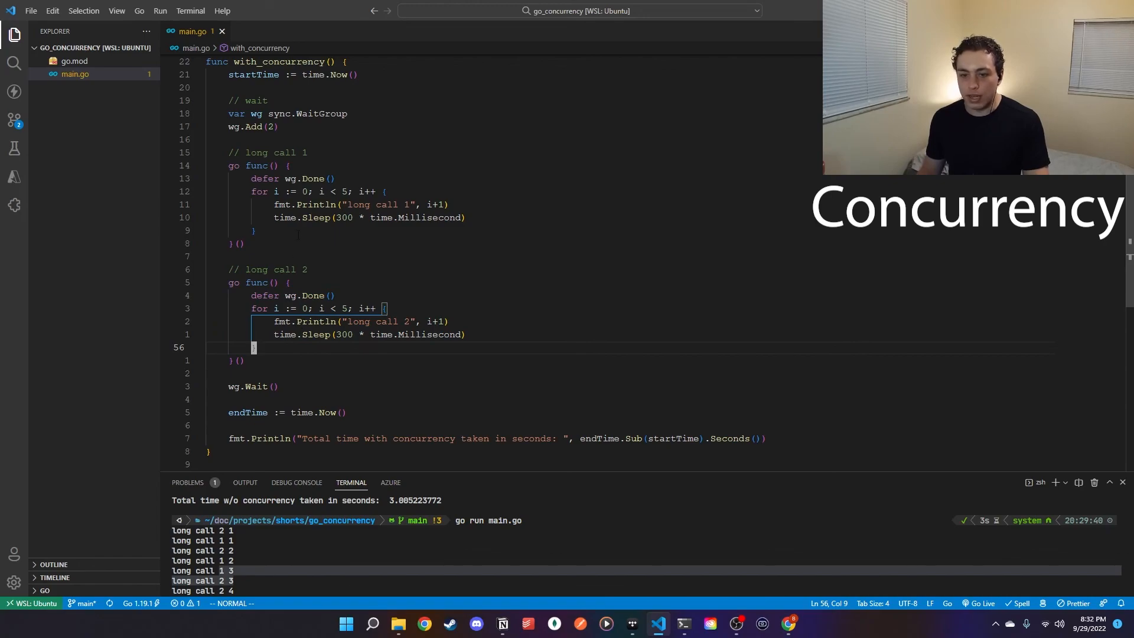